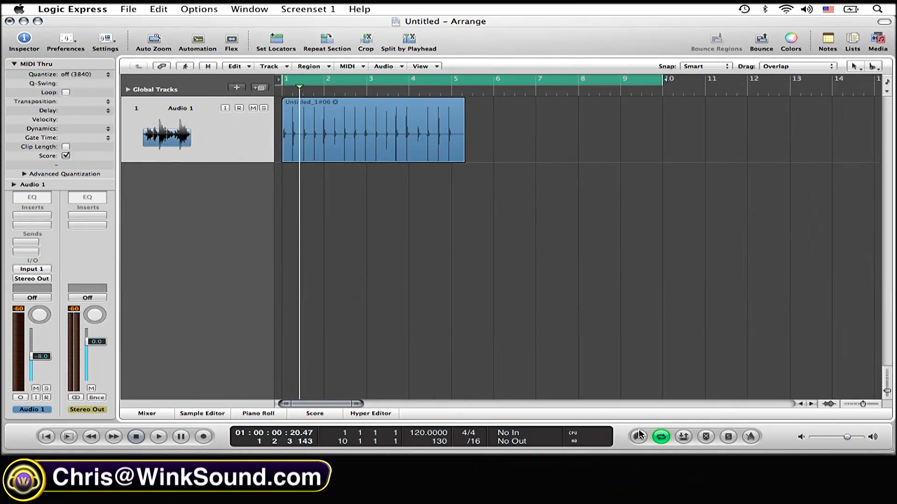
mouse_move(639, 437)
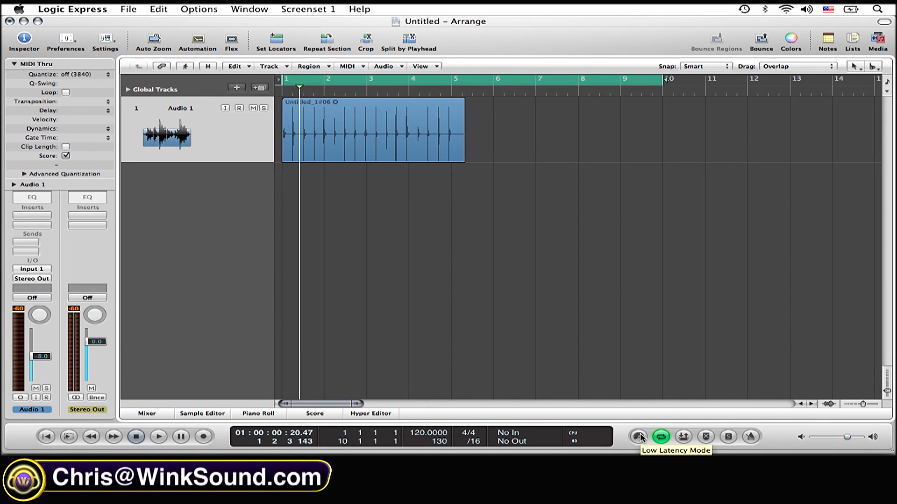
Control-click an empty spot on the transport bar to reveal the Customize Transport Bar option.
click(638, 437)
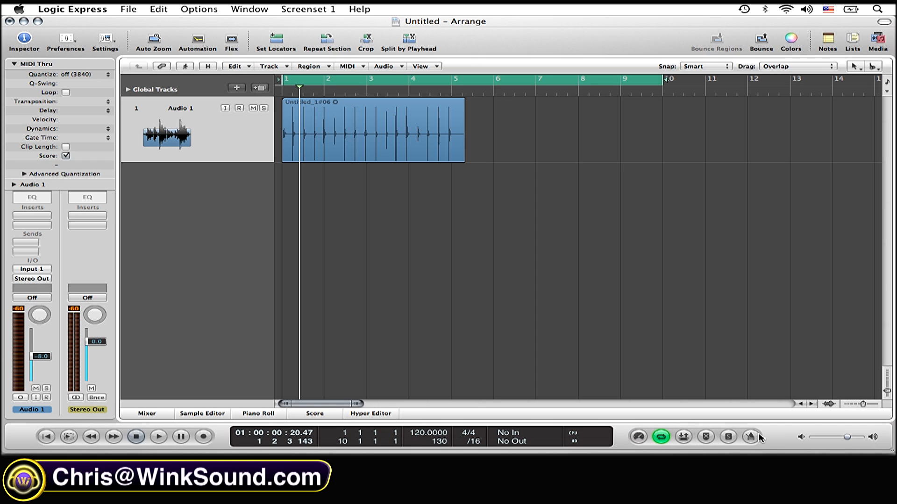
mouse_move(749, 437)
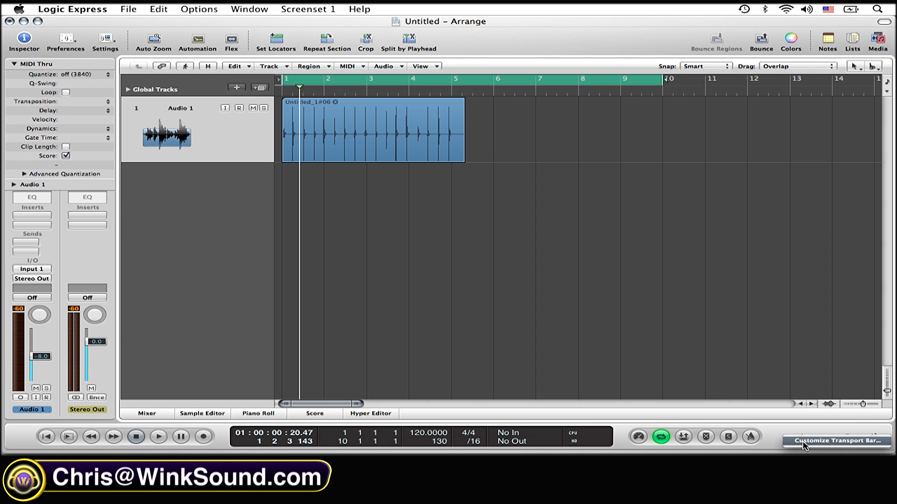
In Customize Transport Bar, keep Low Latency Mode checked under Modes and Functions and confirm.
click(835, 440)
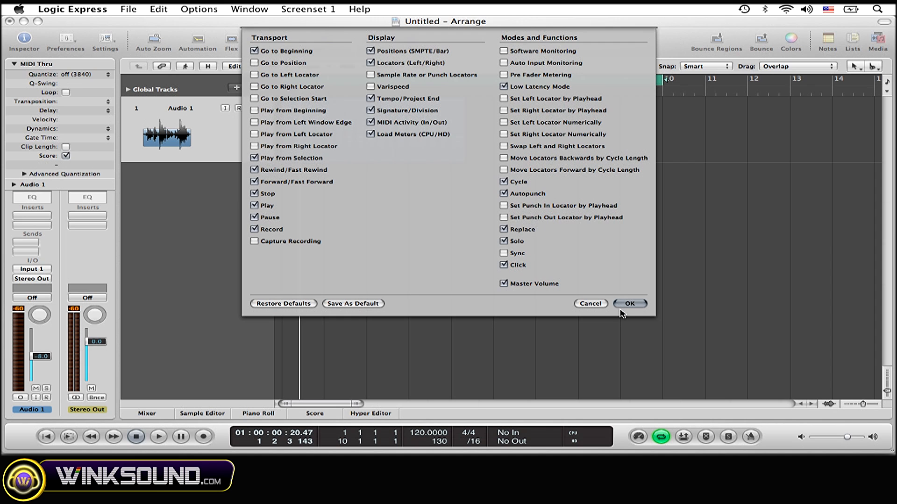
click(628, 304)
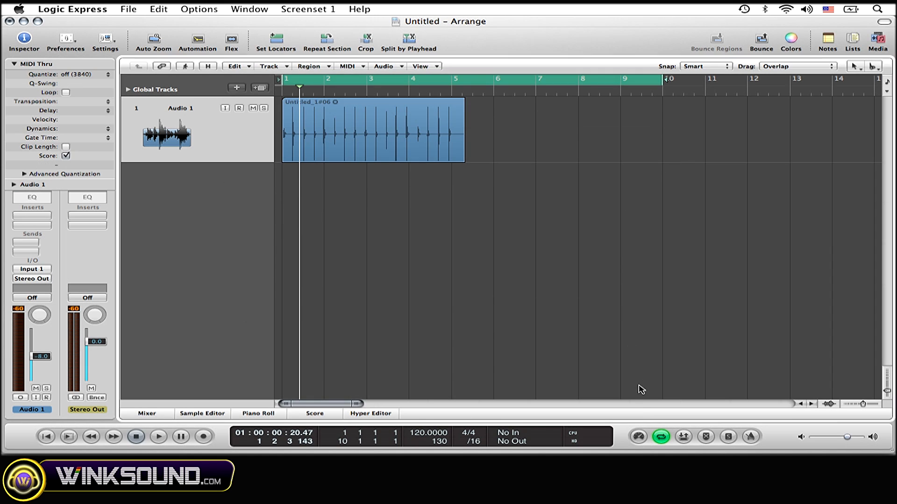
click(638, 436)
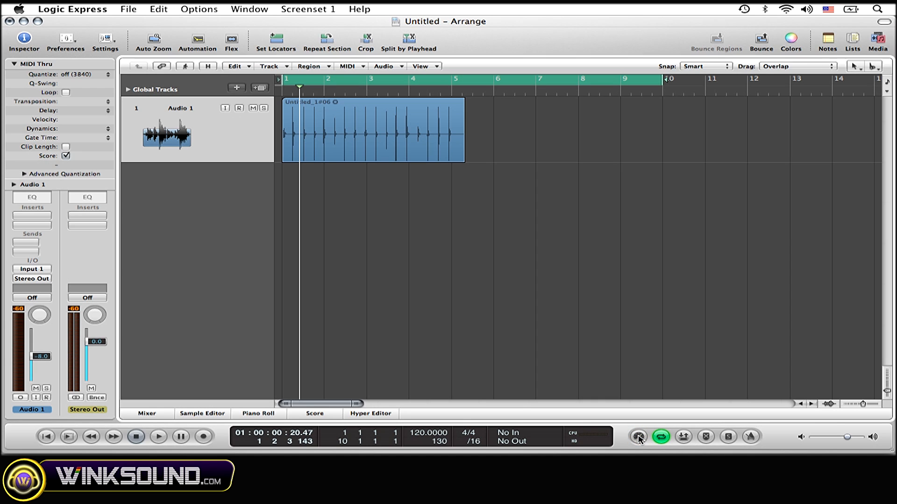
click(638, 437)
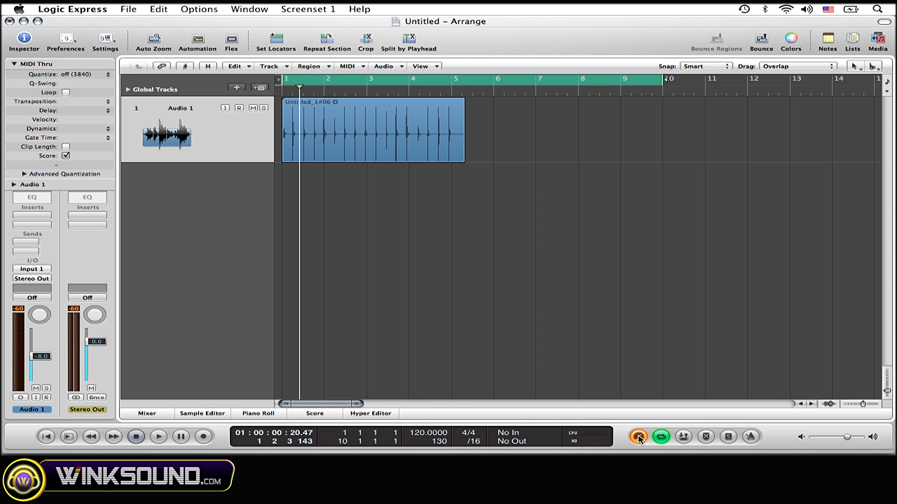
click(637, 437)
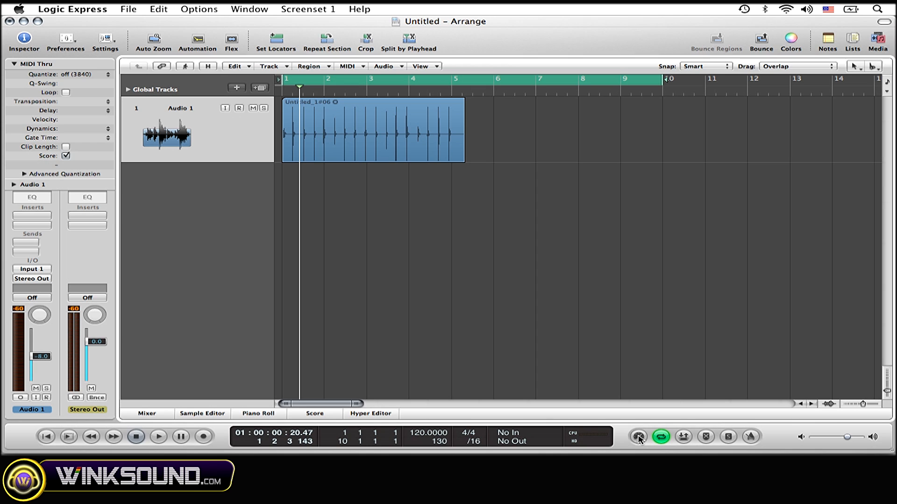
click(638, 437)
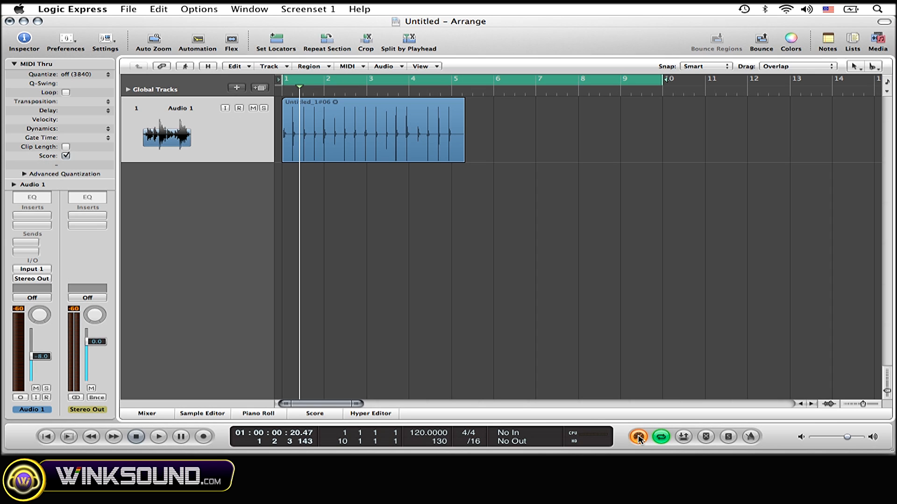
click(637, 437)
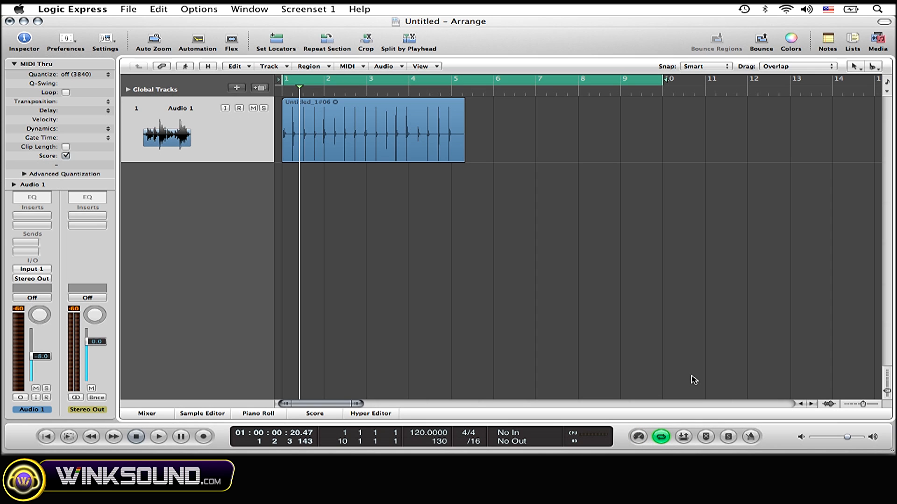